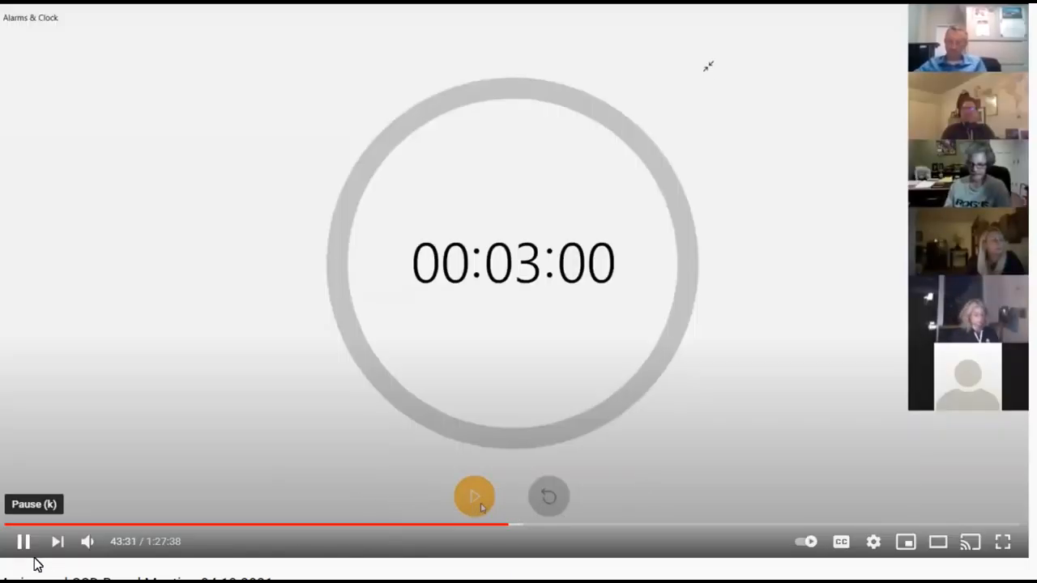
# Play the meeting recording until the public-comment timer reaches 00:00:00, then stop playback
pyautogui.click(471, 495)
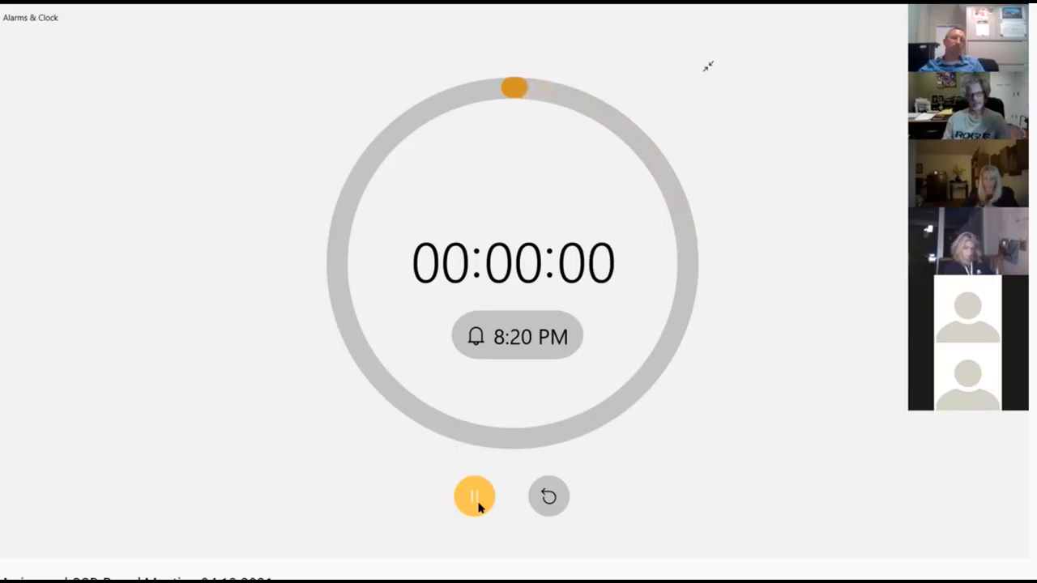
pyautogui.click(473, 497)
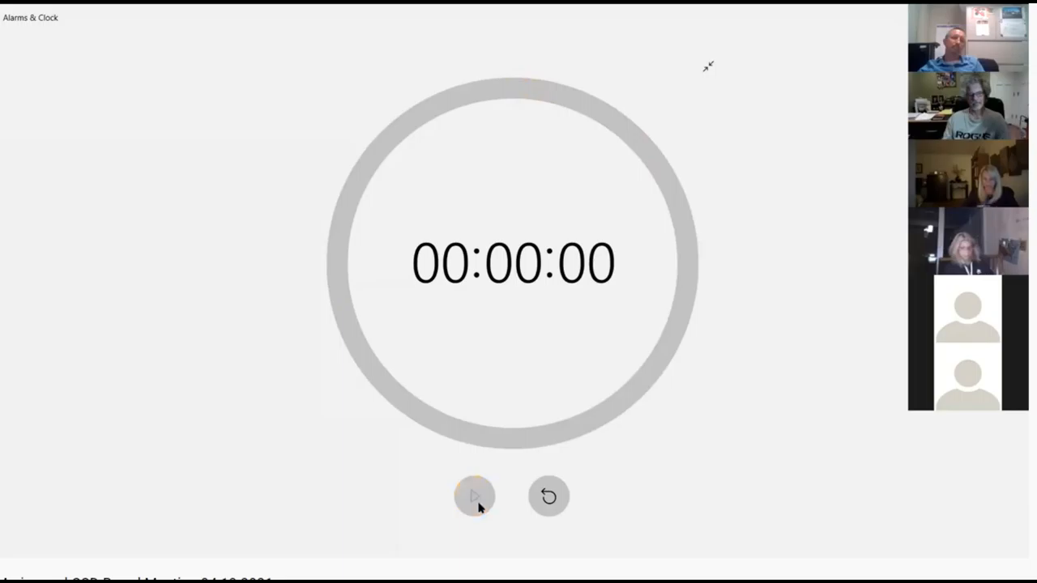